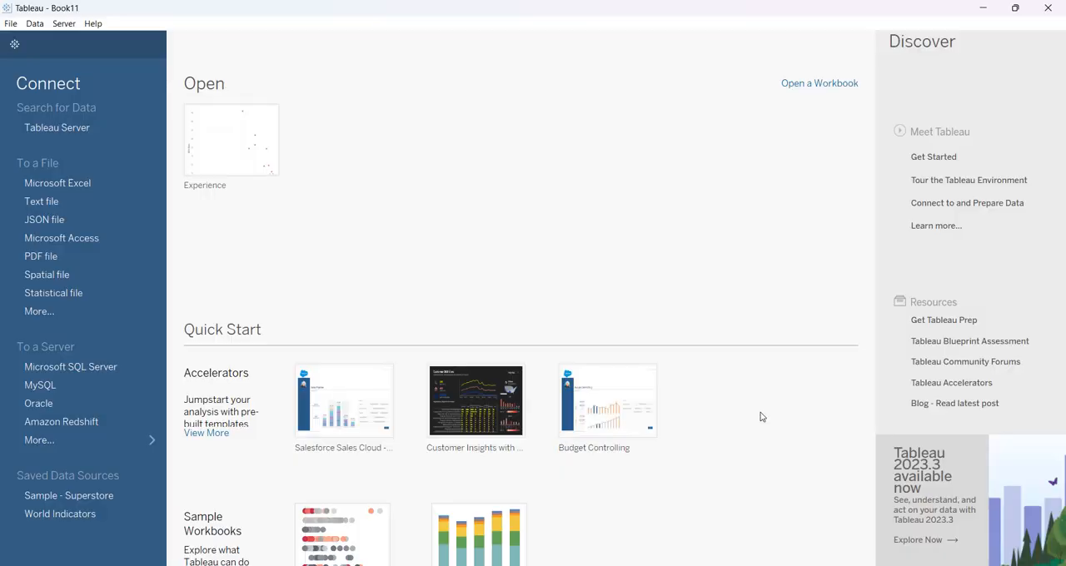
pyautogui.moveTo(103, 153)
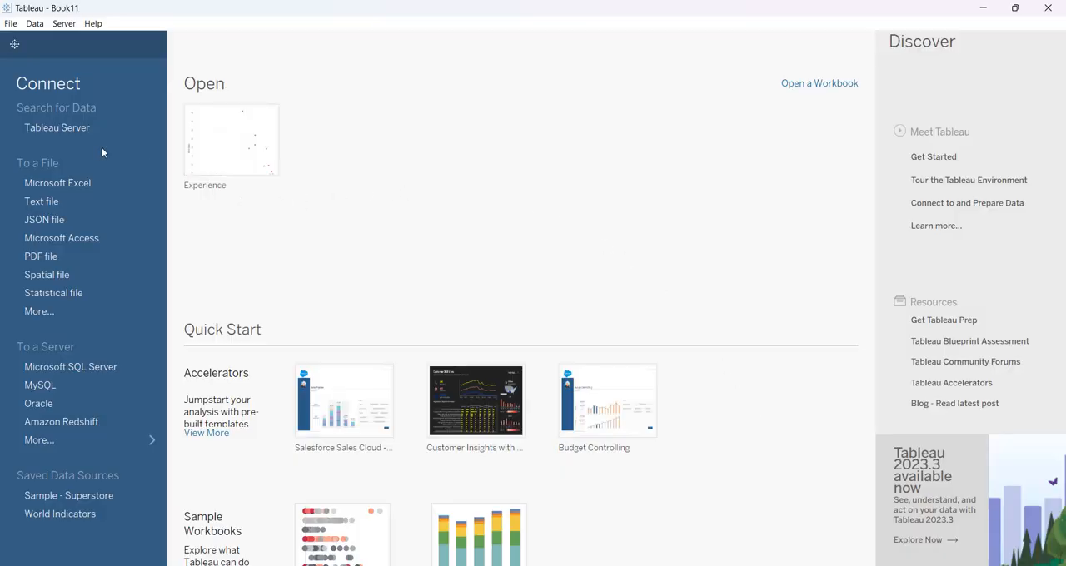
# Step: Choose the 'Chapter 4 Data Updated with Charts' workbook on the Desktop in the Open dialog
pyautogui.click(10, 23)
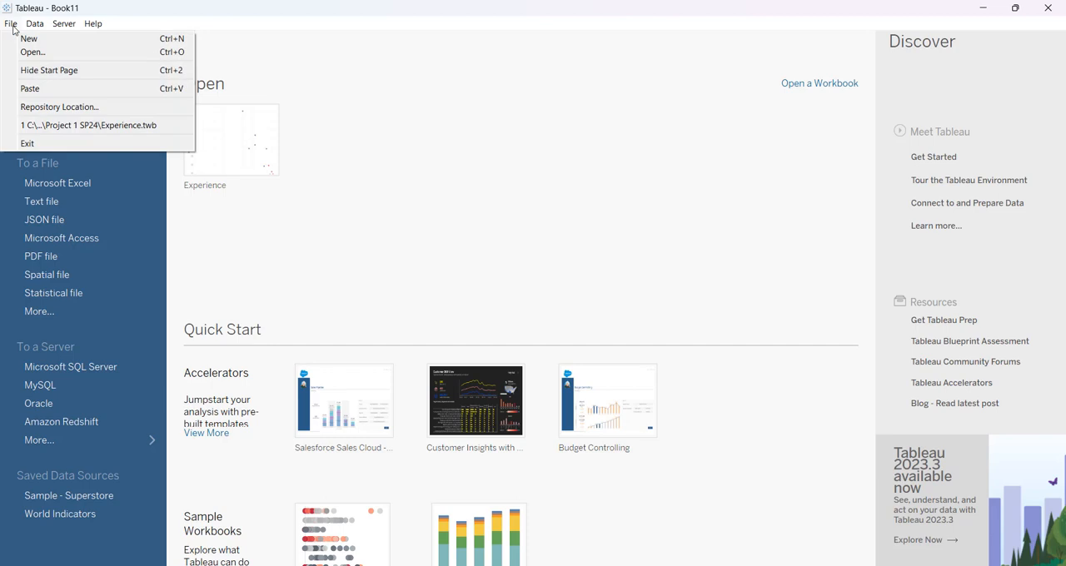
pyautogui.click(33, 52)
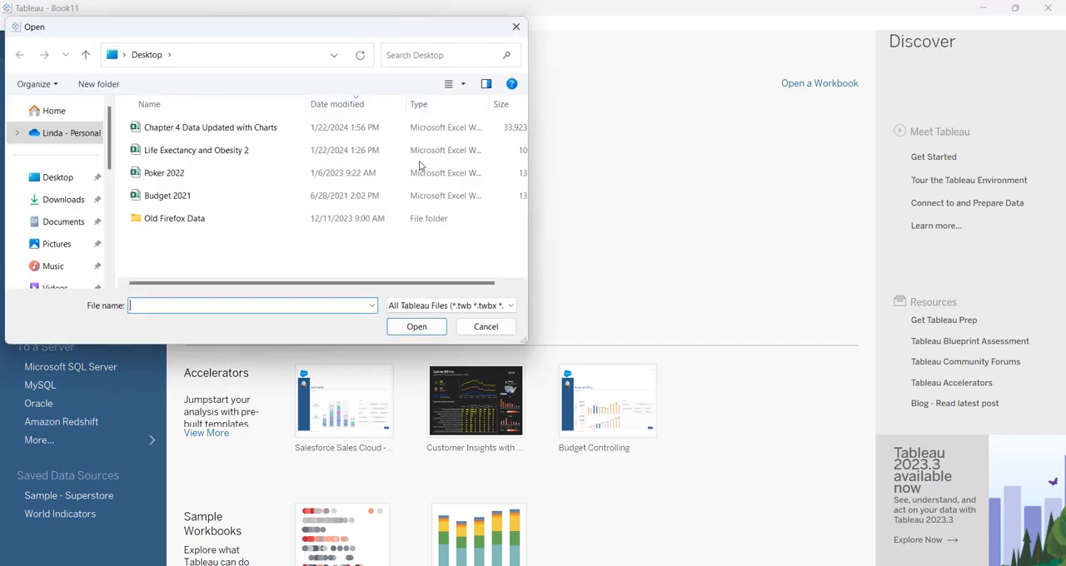
pyautogui.click(209, 126)
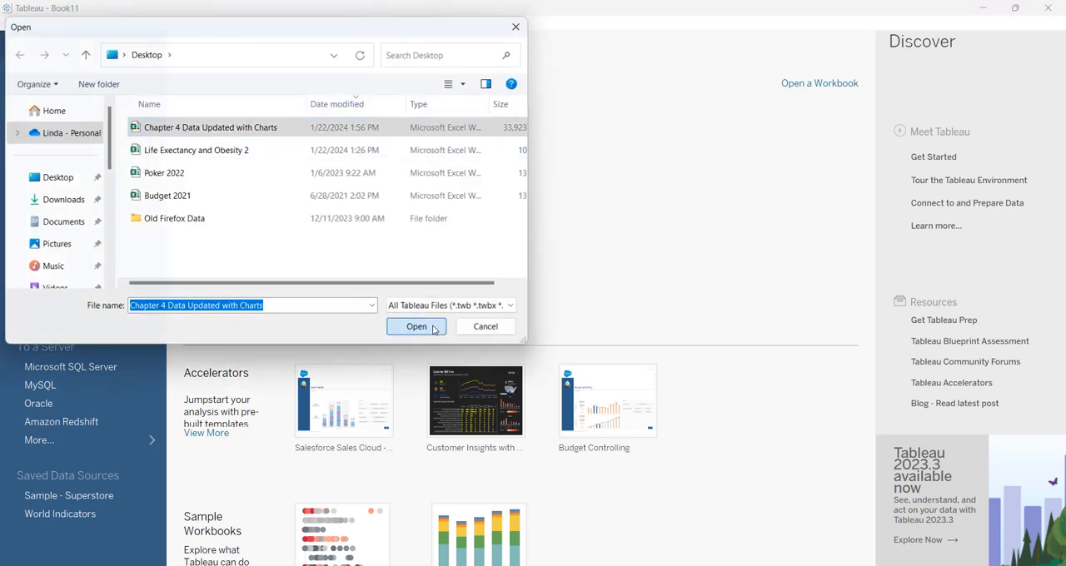
# Step: Connect to the workbook and use its Promotion sheet as the data source
pyautogui.click(416, 325)
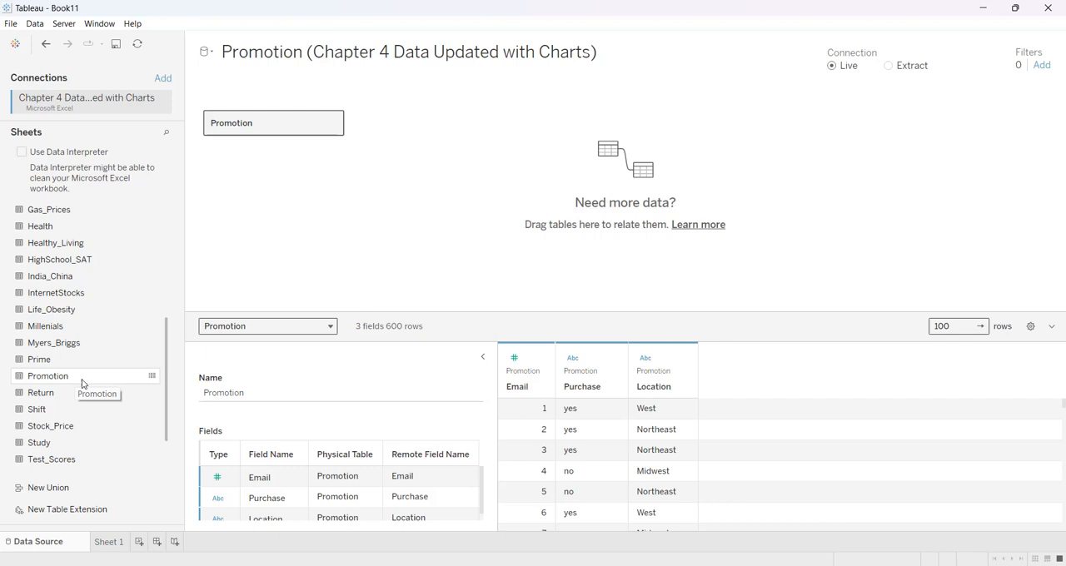
pyautogui.moveTo(353, 373)
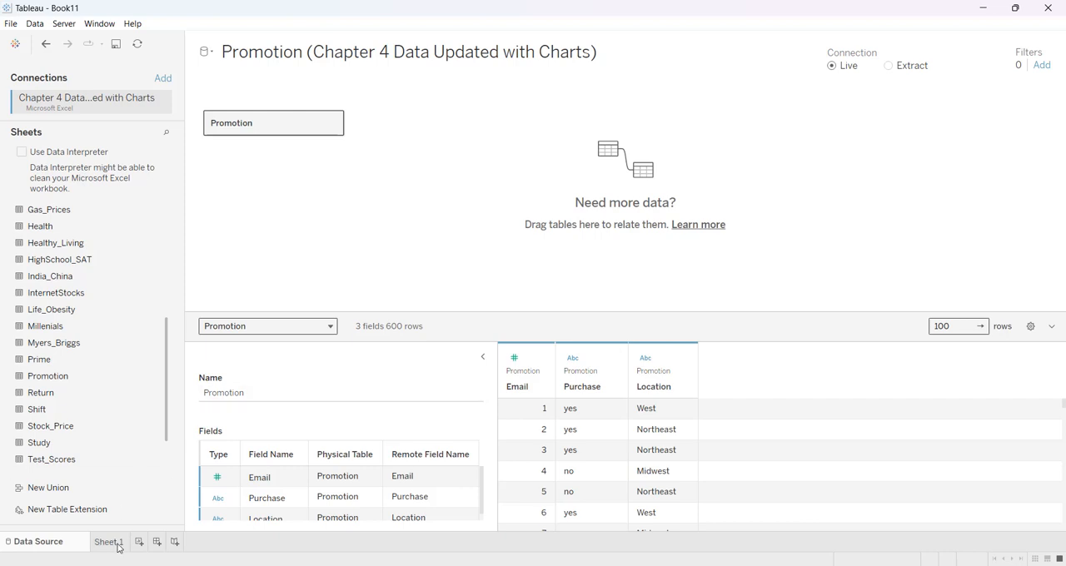
# Step: On Sheet 1, put Location on Columns and Promotion count on Rows for a column chart
pyautogui.click(110, 542)
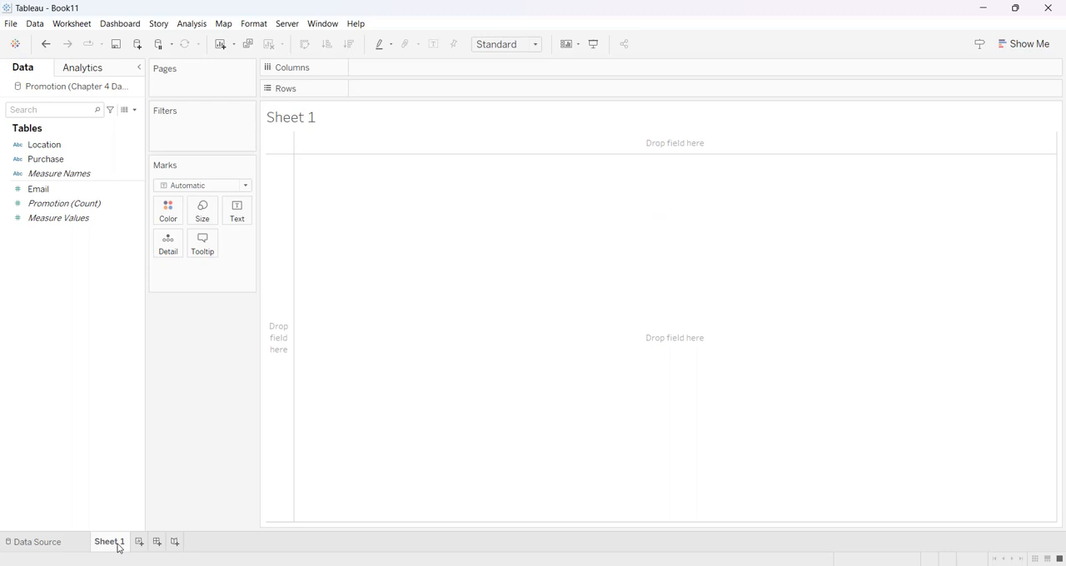
pyautogui.click(45, 160)
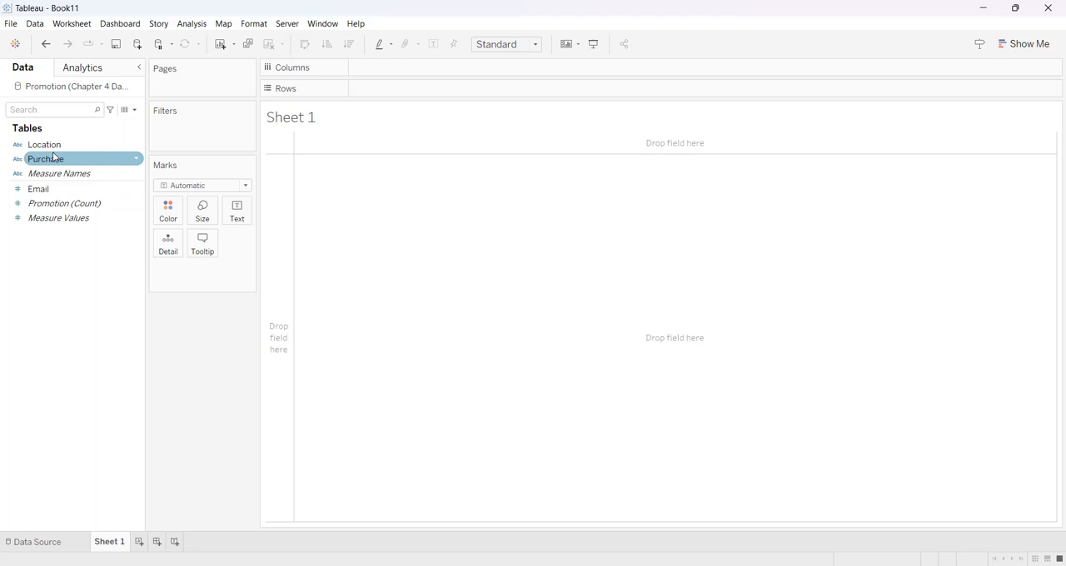
pyautogui.click(43, 143)
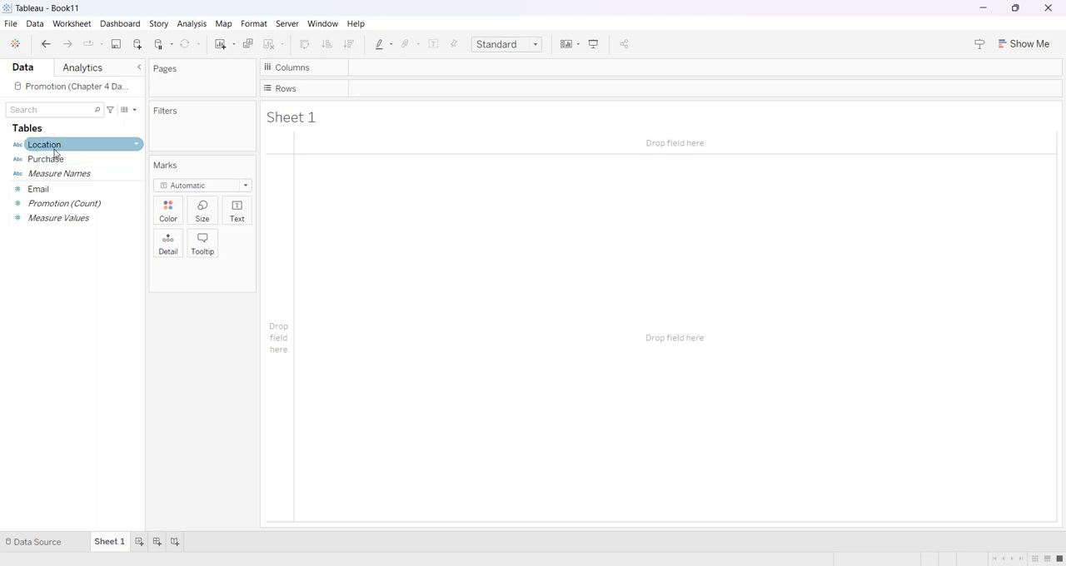
pyautogui.moveTo(43, 144); pyautogui.dragTo(374, 76)
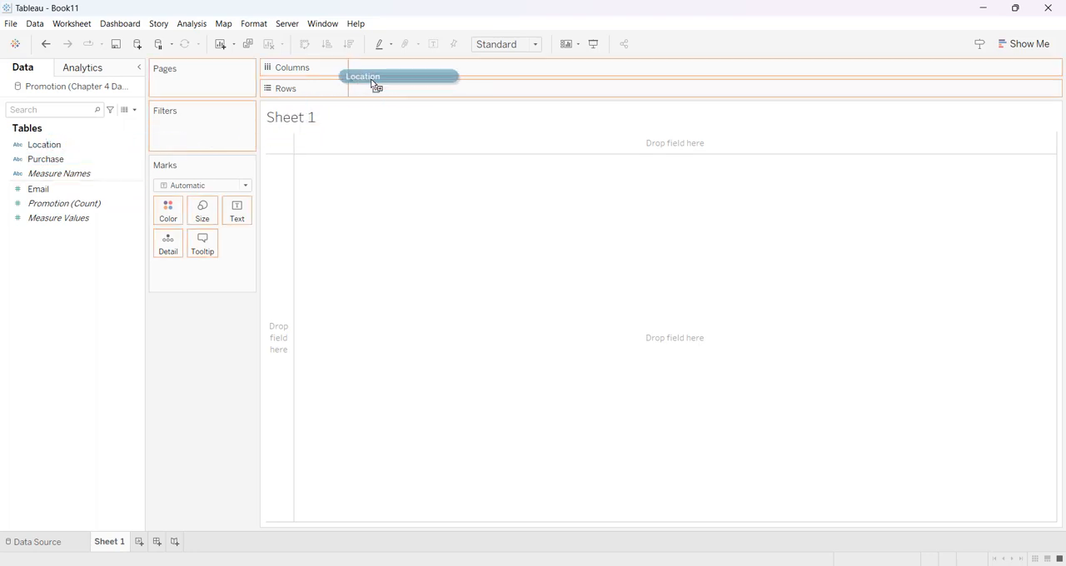
pyautogui.moveTo(363, 76); pyautogui.dragTo(400, 67)
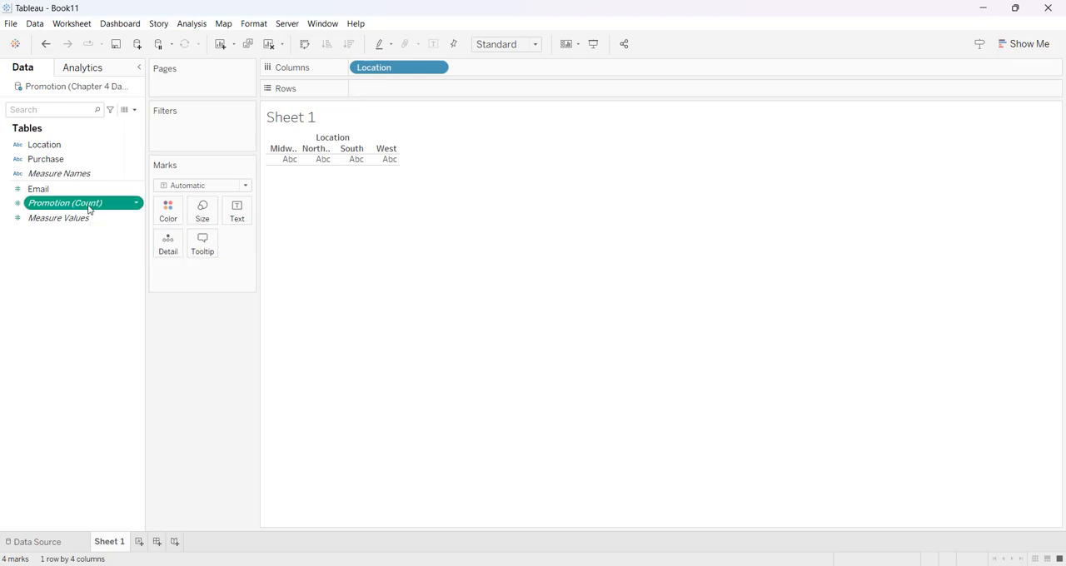
pyautogui.moveTo(64, 203); pyautogui.dragTo(396, 87)
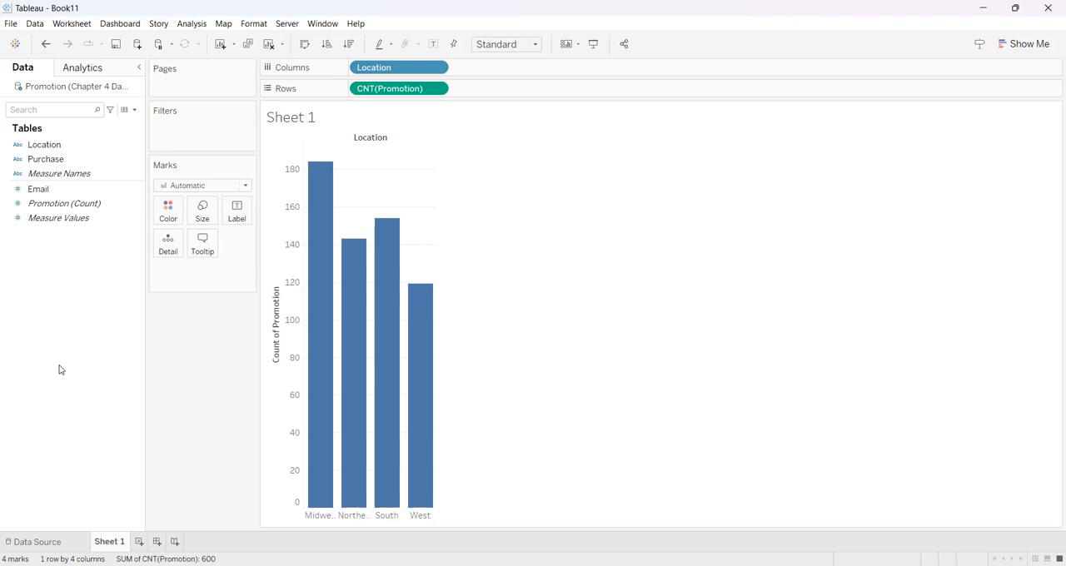
# Step: Color the columns by Purchase, stacking yes and no portions with a legend
pyautogui.click(45, 159)
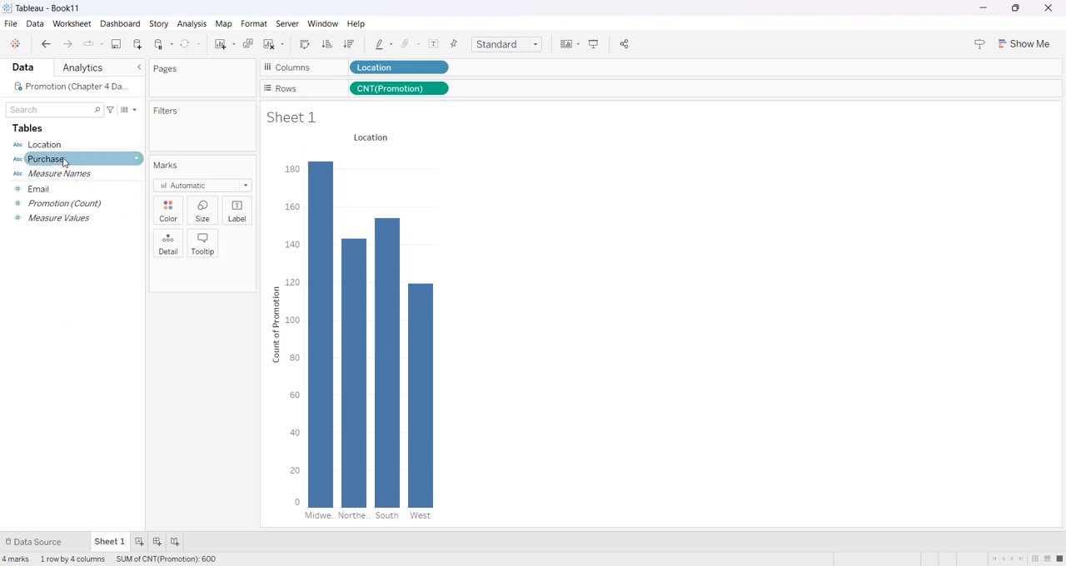
pyautogui.click(59, 173)
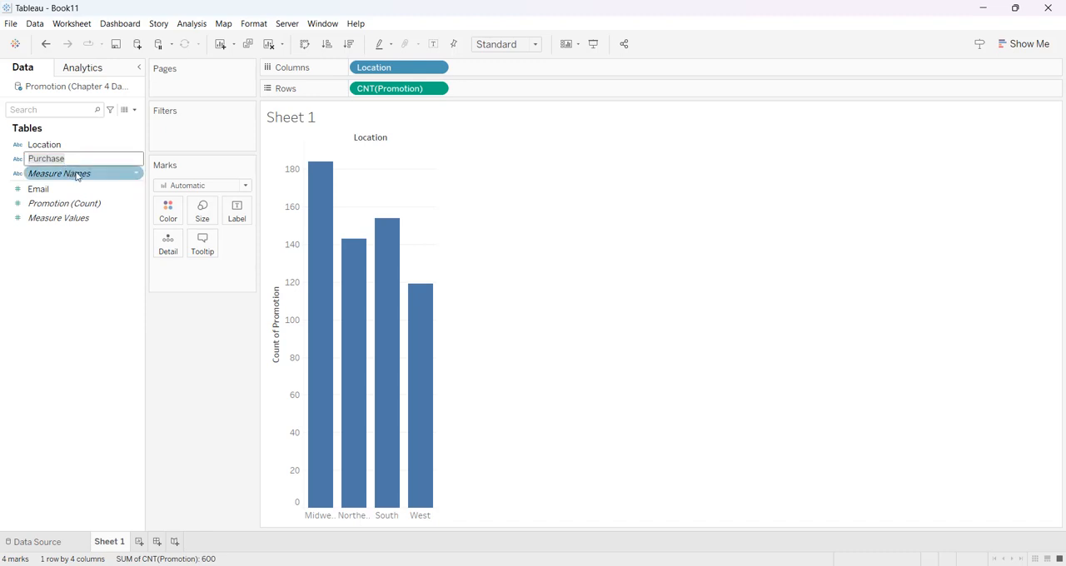
pyautogui.click(47, 158)
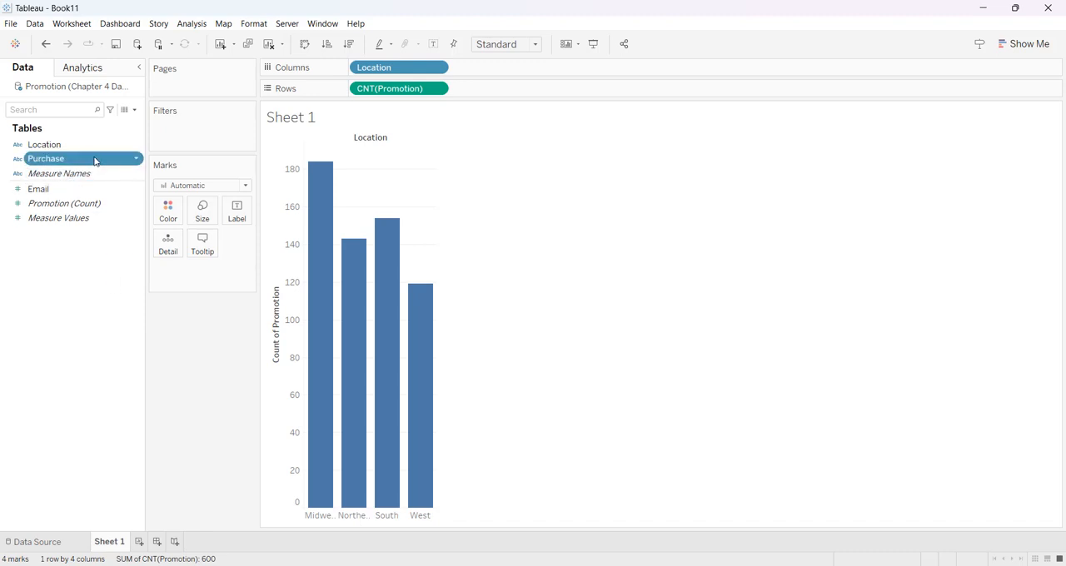
pyautogui.moveTo(47, 158); pyautogui.dragTo(167, 209)
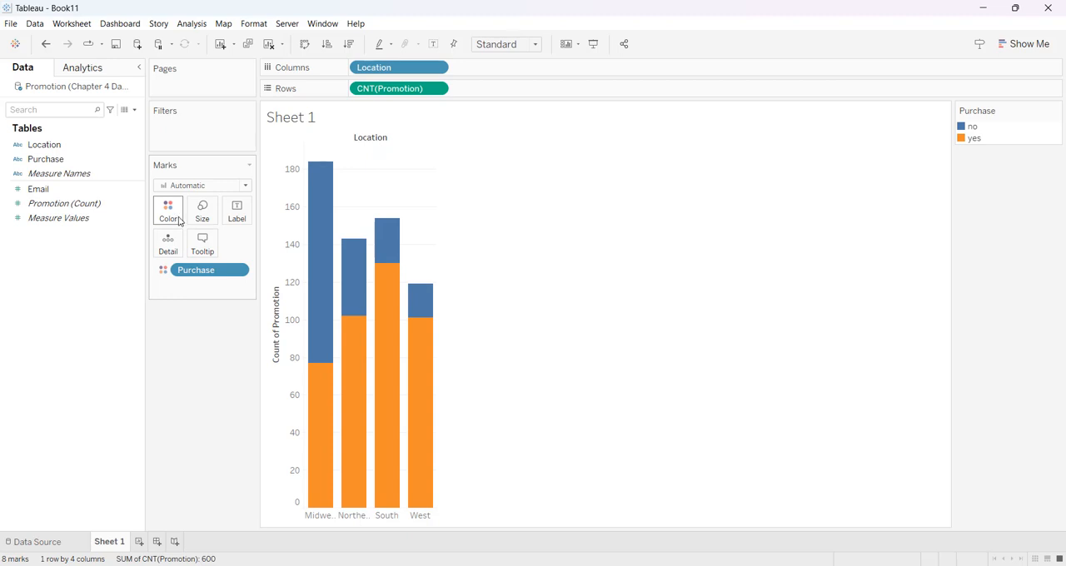
pyautogui.moveTo(317, 236)
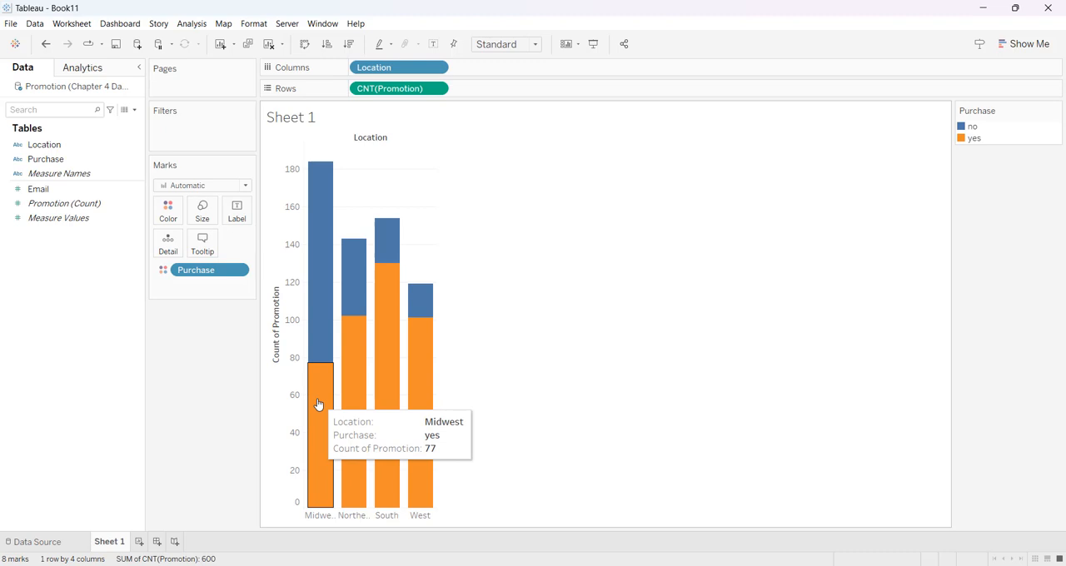
pyautogui.moveTo(521, 268)
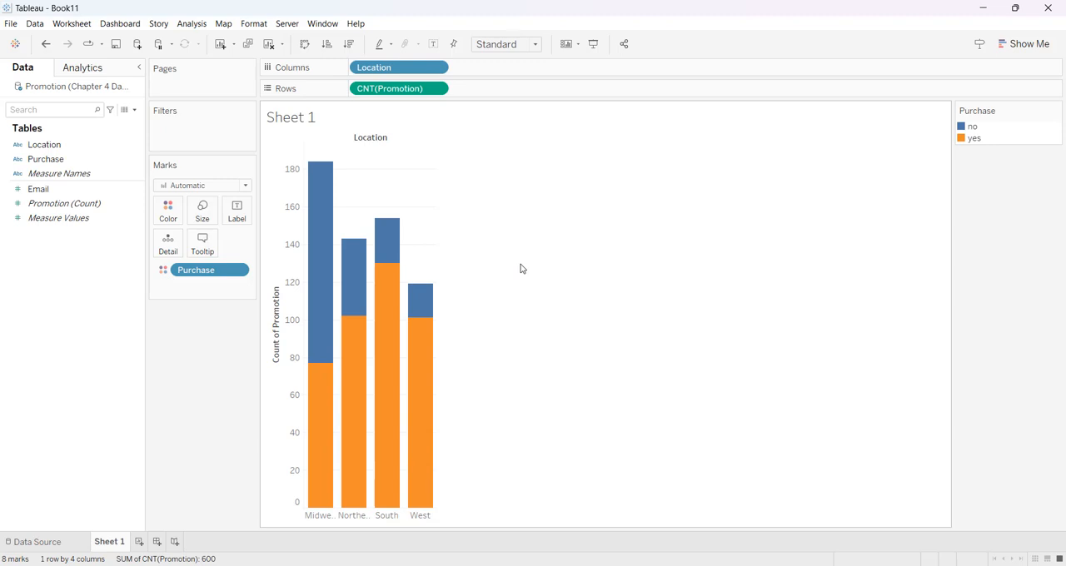
# Step: Show count labels on every stacked segment via Show Mark Labels
pyautogui.click(191, 24)
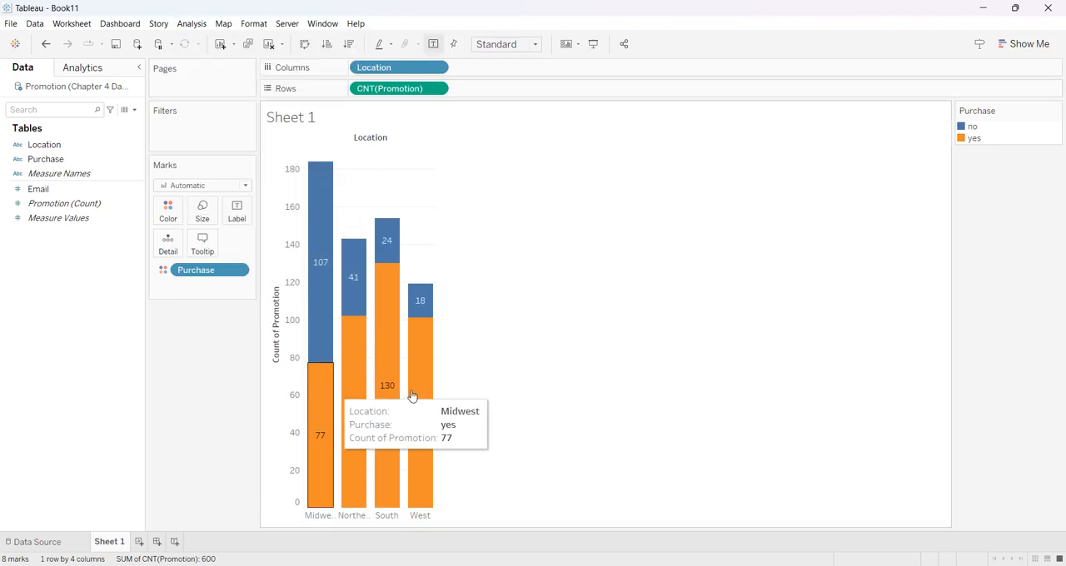
pyautogui.moveTo(492, 399)
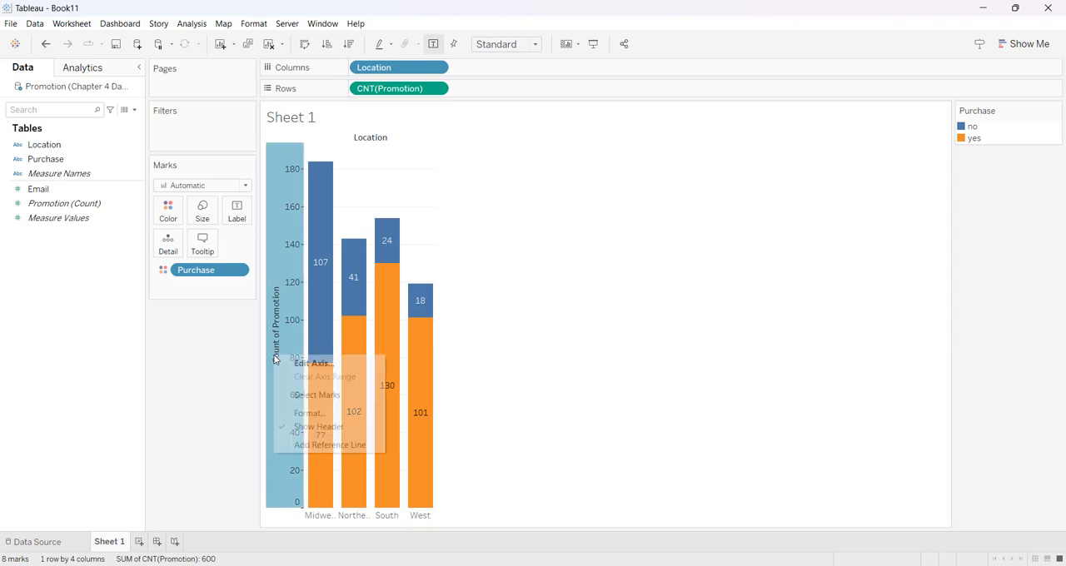
# Step: Rename the vertical axis title from Count of Promotion to 'Frequency'
pyautogui.click(311, 363)
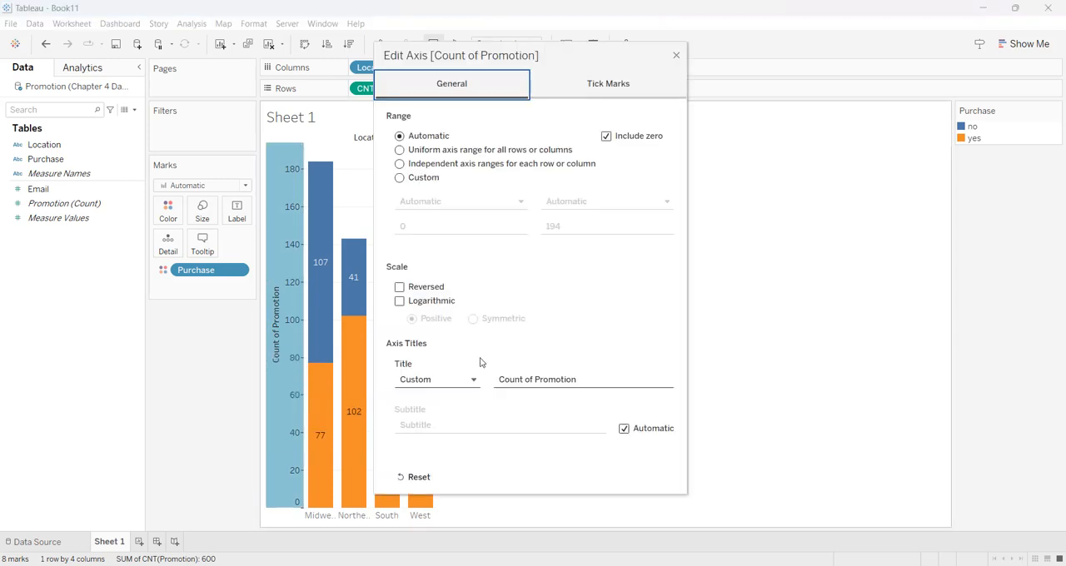
pyautogui.click(583, 378)
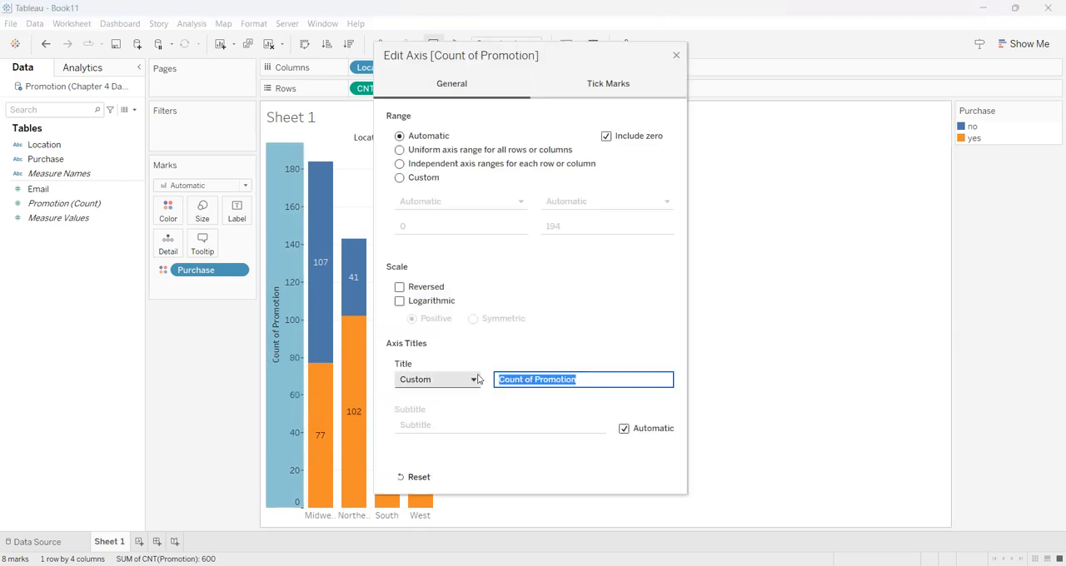
pyautogui.write('Fe')
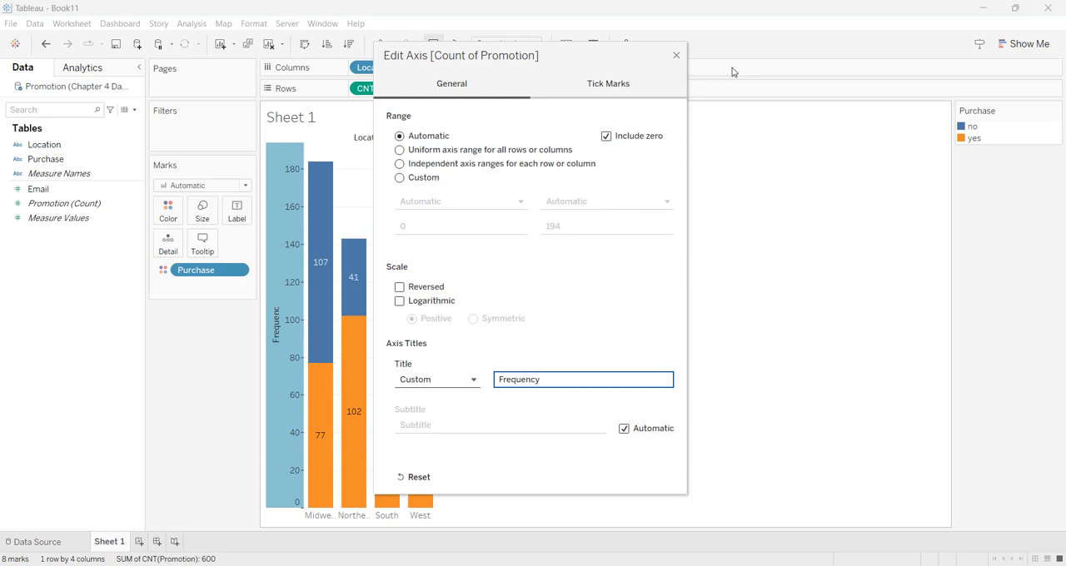
pyautogui.click(676, 54)
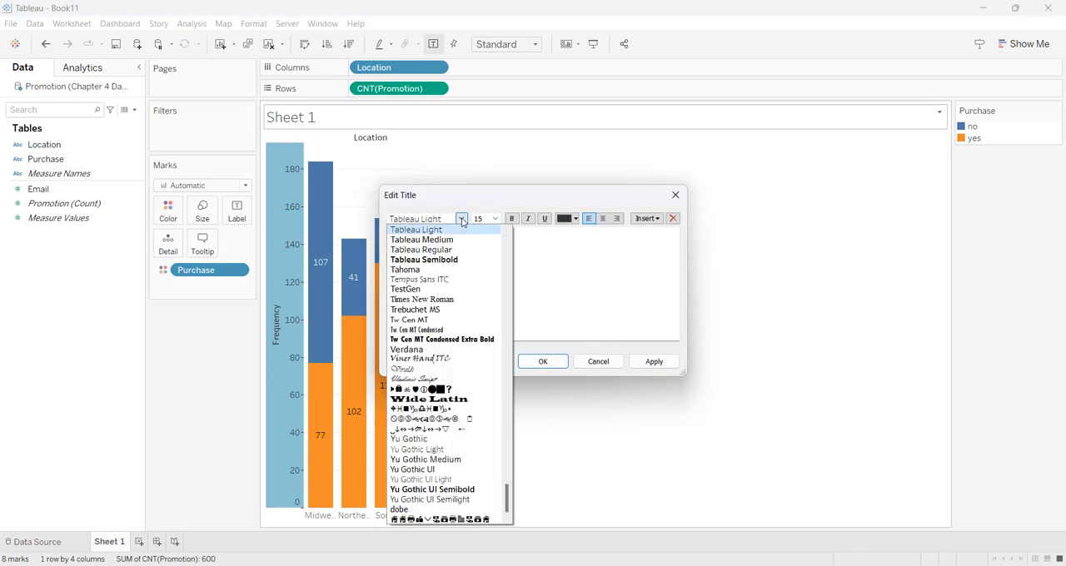
# Step: Replace the sheet title with 'Promotion Results' and confirm it
pyautogui.click(416, 330)
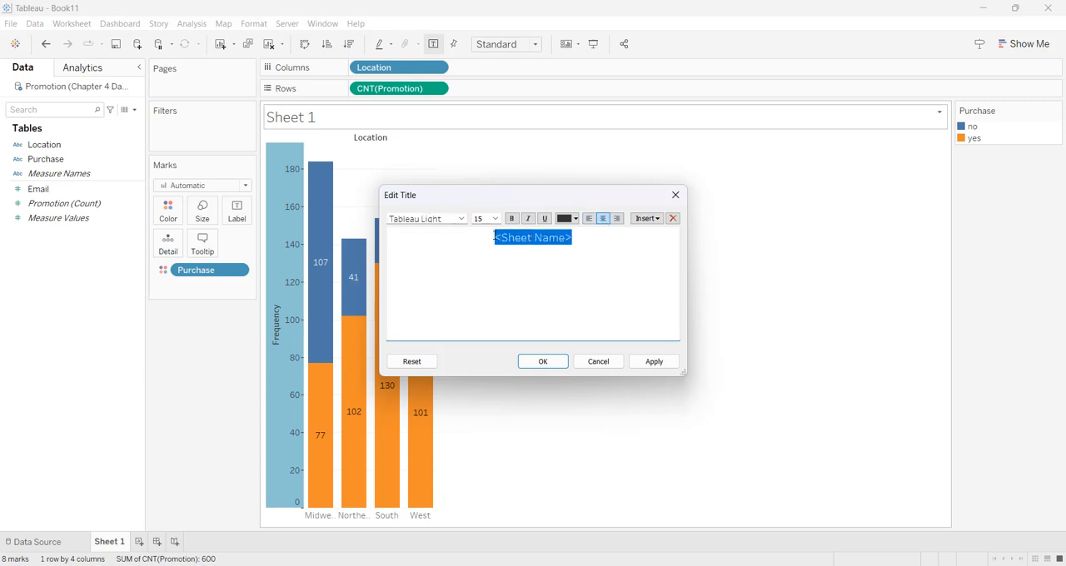
pyautogui.write('Promotion Re')
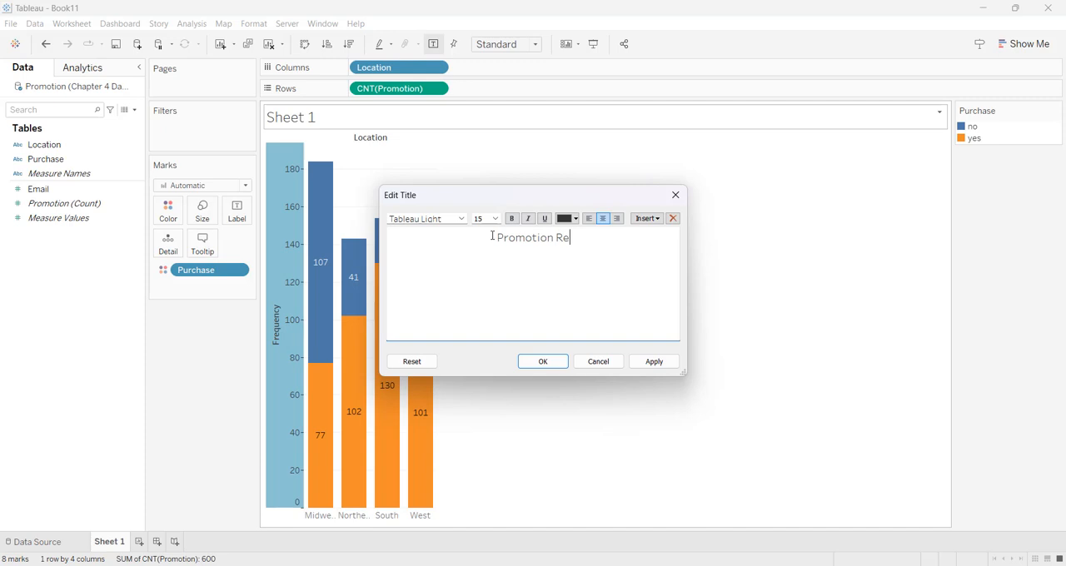
pyautogui.write('sults')
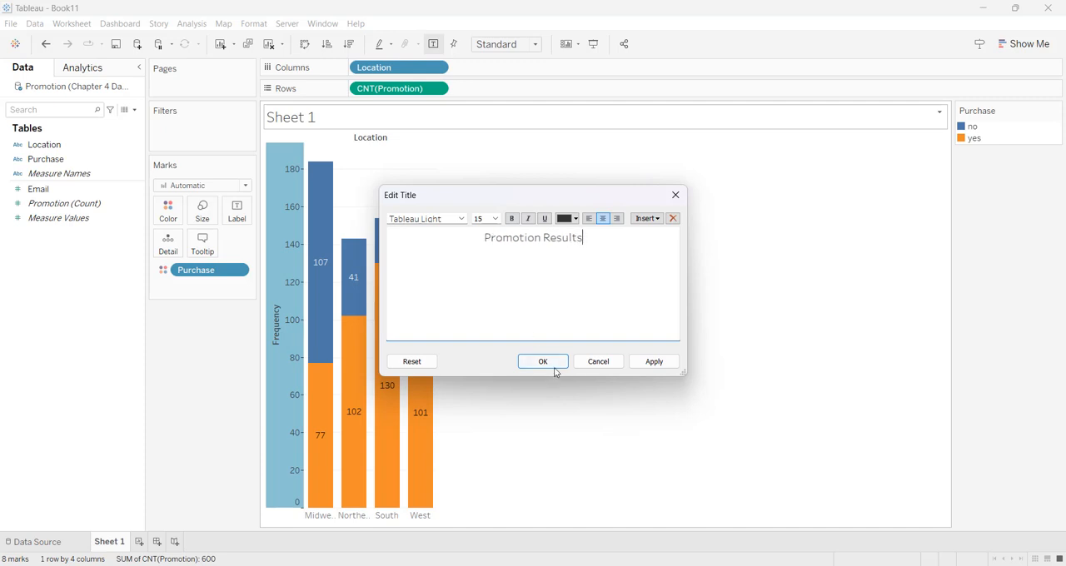
pyautogui.click(543, 360)
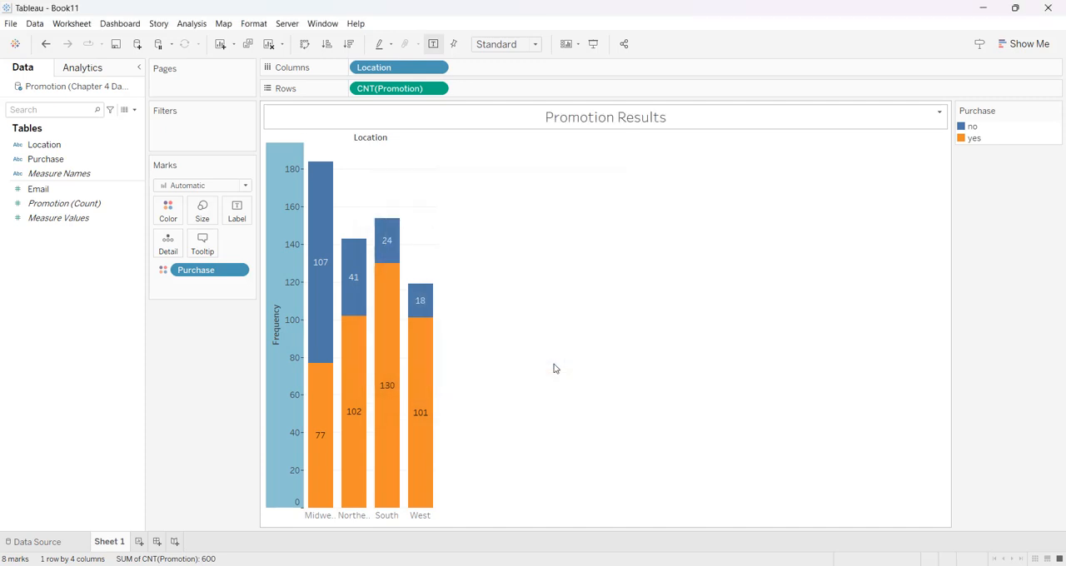